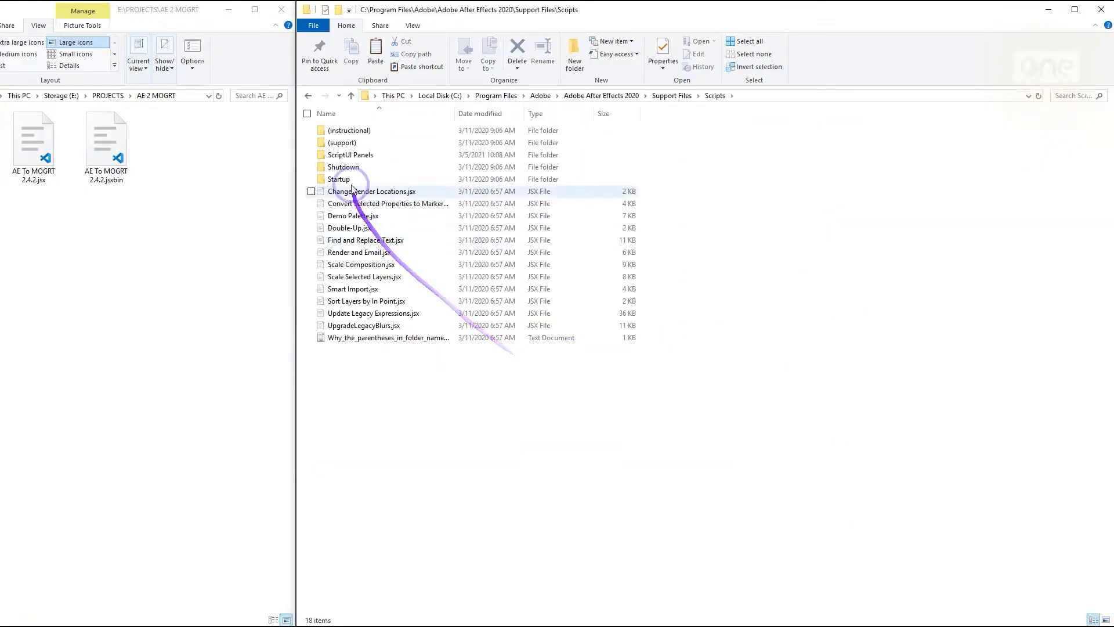
Browse into the ScriptUI Panels folder, then launch After Effects 2020 from the Start menu.
{"action": "double_click", "coordinate": [349, 155]}
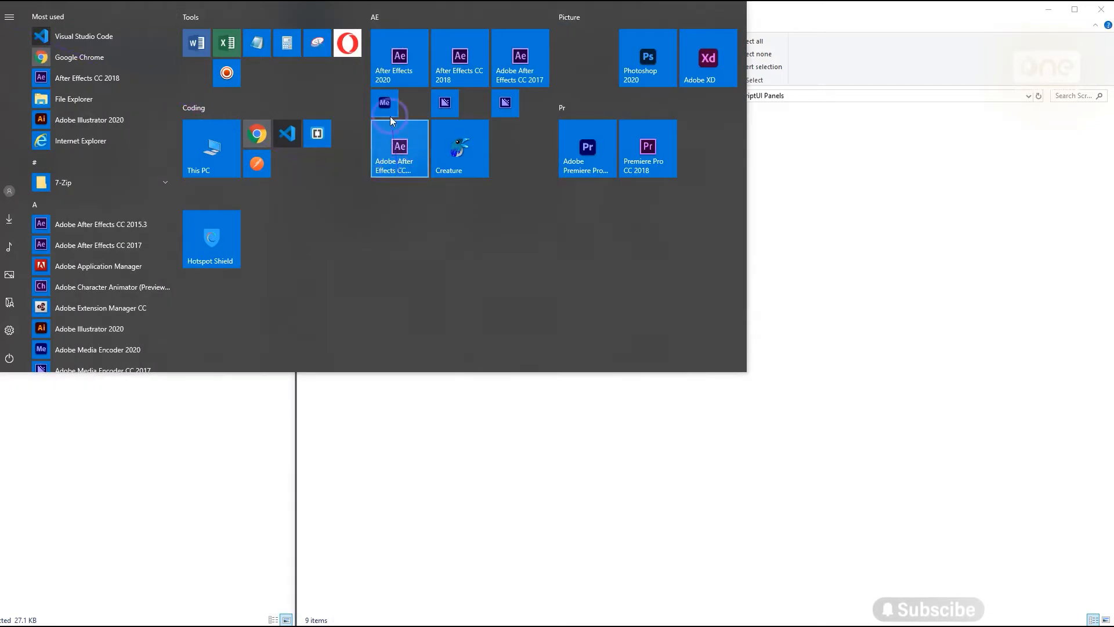
{"action": "left_click", "coordinate": [398, 59]}
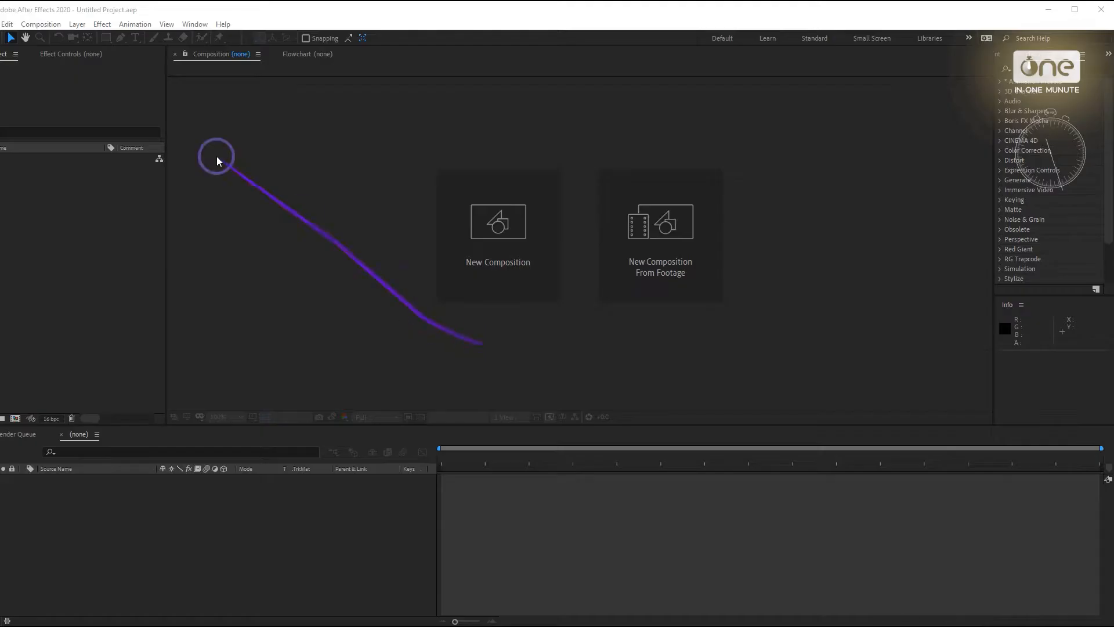
Run the AE To MOGRT 2.4.2.jsx script from the Window menu's installed scripts.
{"action": "left_click", "coordinate": [194, 23]}
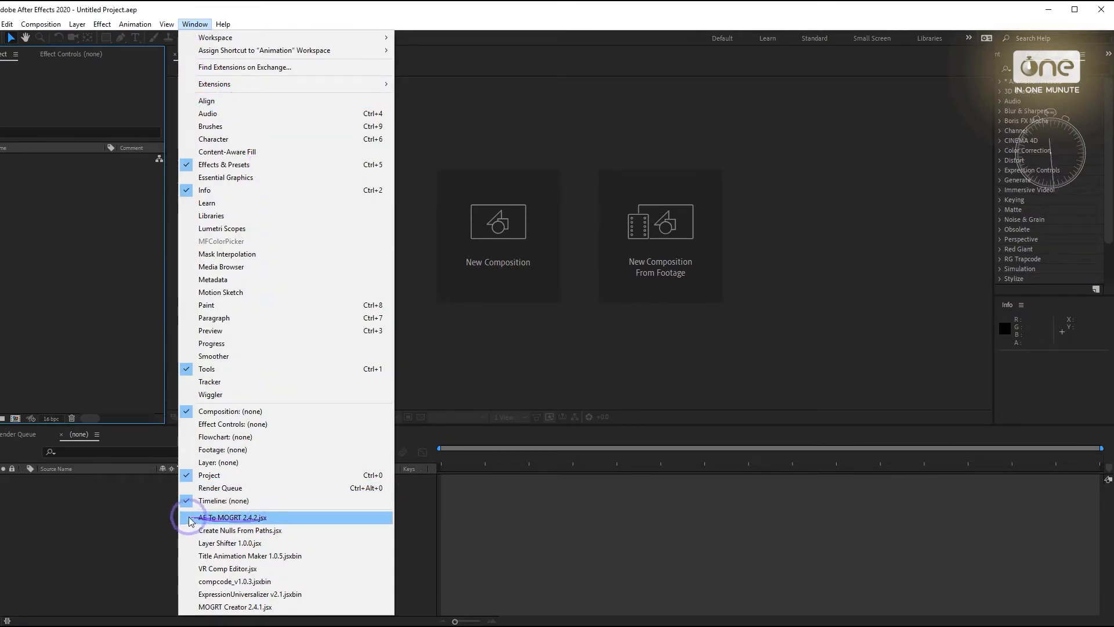
{"action": "left_click", "coordinate": [244, 67]}
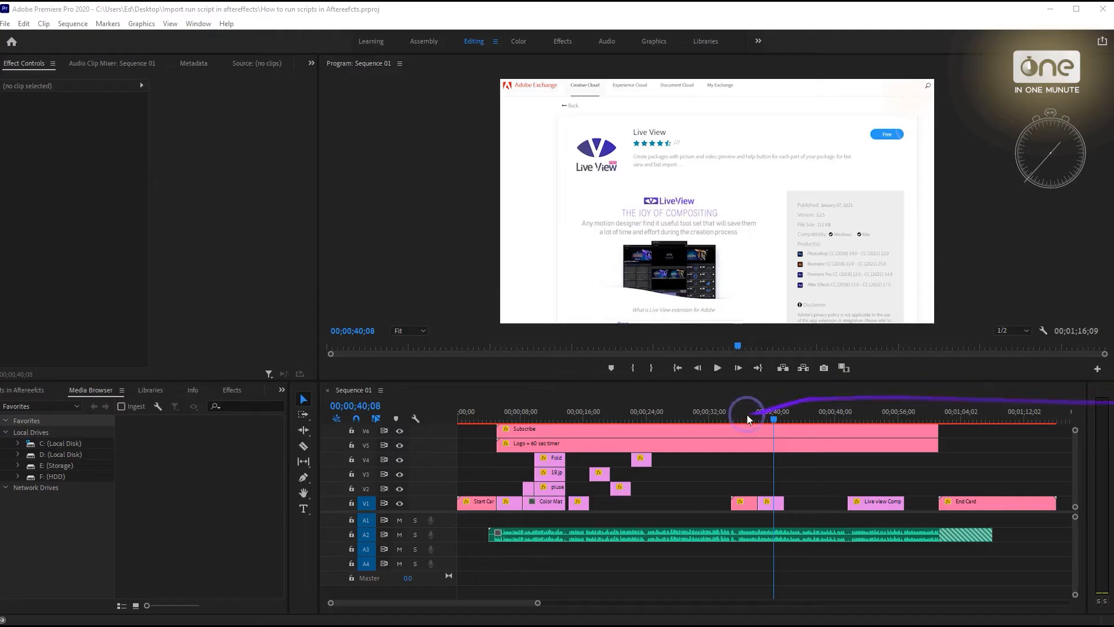
Add the In-One-Minute image, Motiontill-logo-purpel and Alert.mogrt to the Live View panel.
{"action": "left_click", "coordinate": [199, 23]}
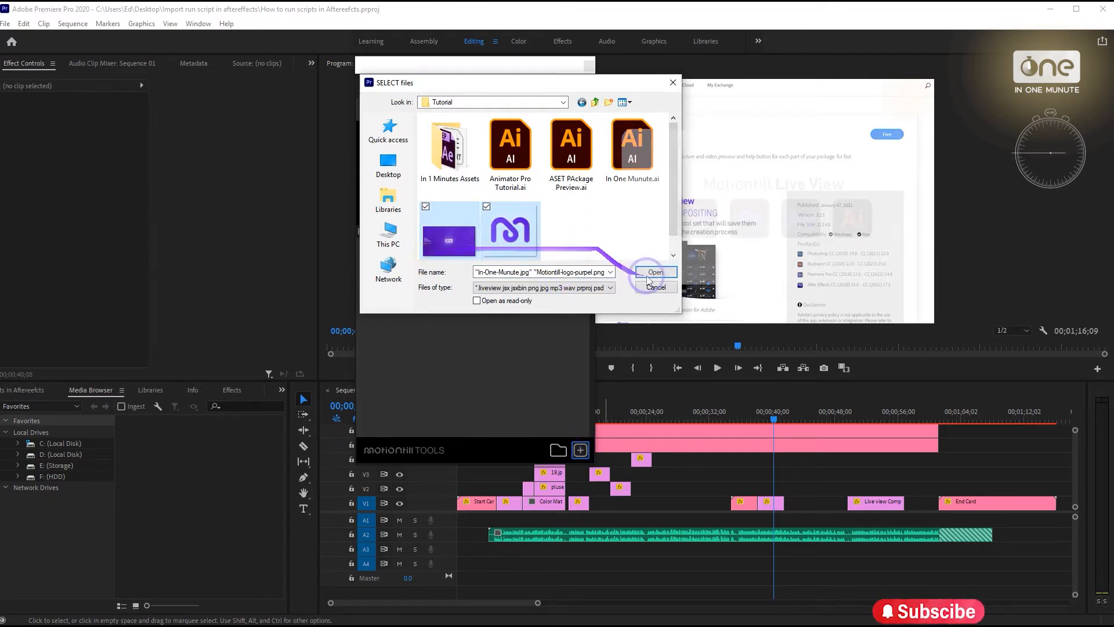
{"action": "left_click", "coordinate": [655, 272]}
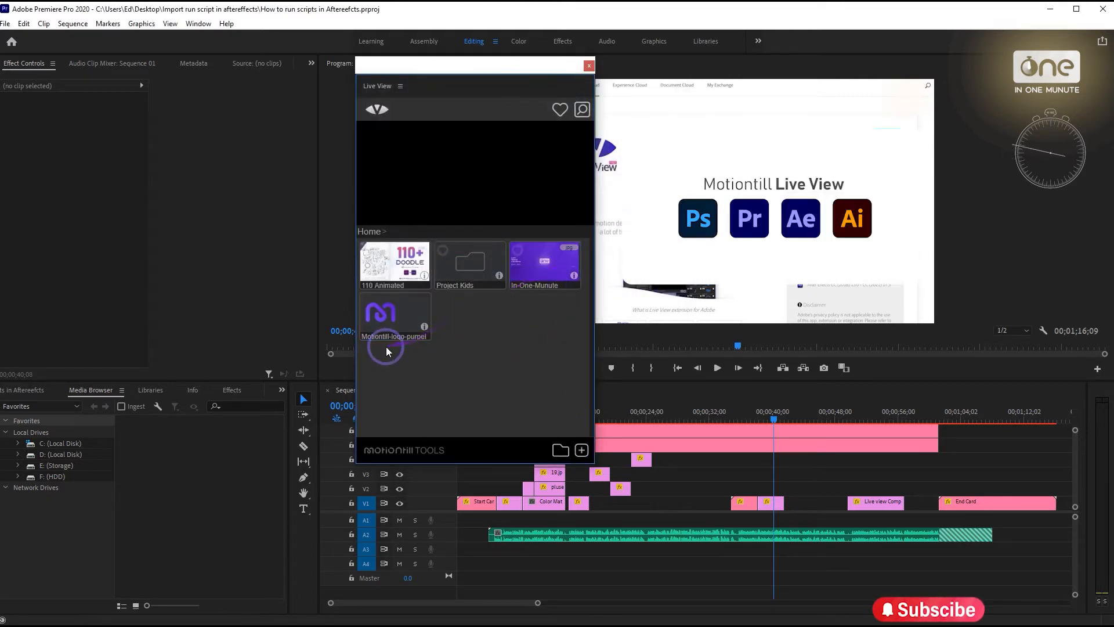
{"action": "left_click", "coordinate": [581, 450]}
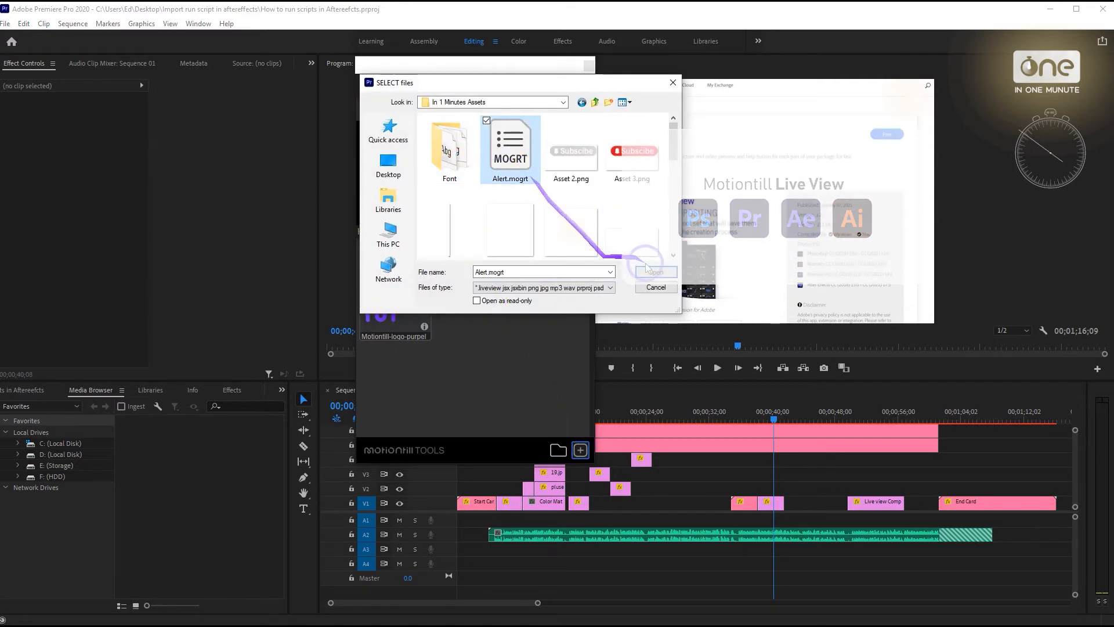
{"action": "left_click", "coordinate": [654, 272]}
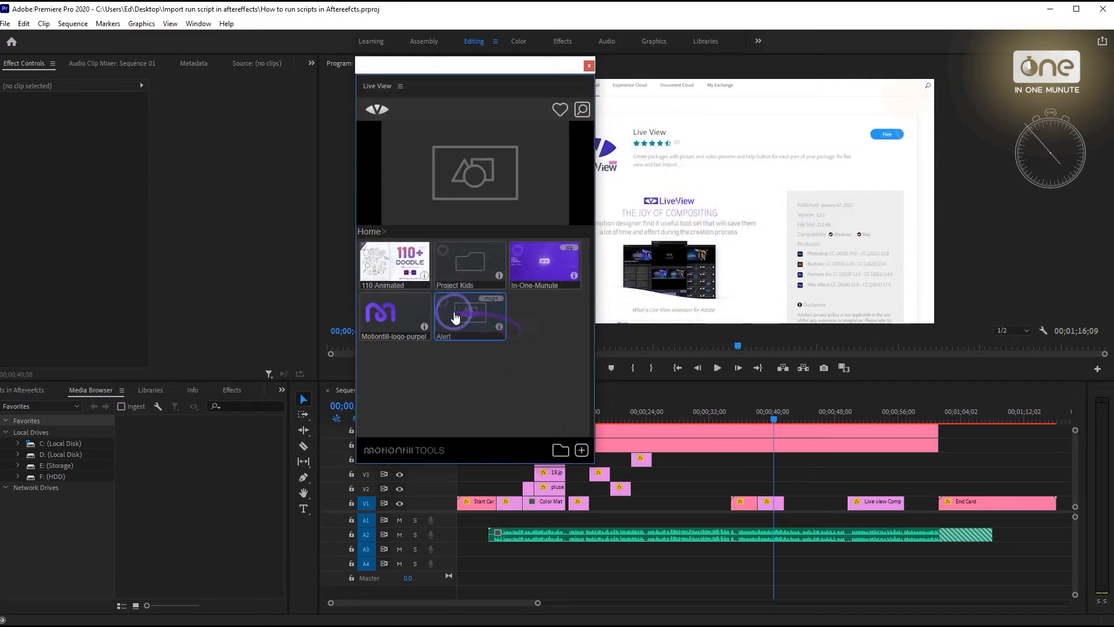